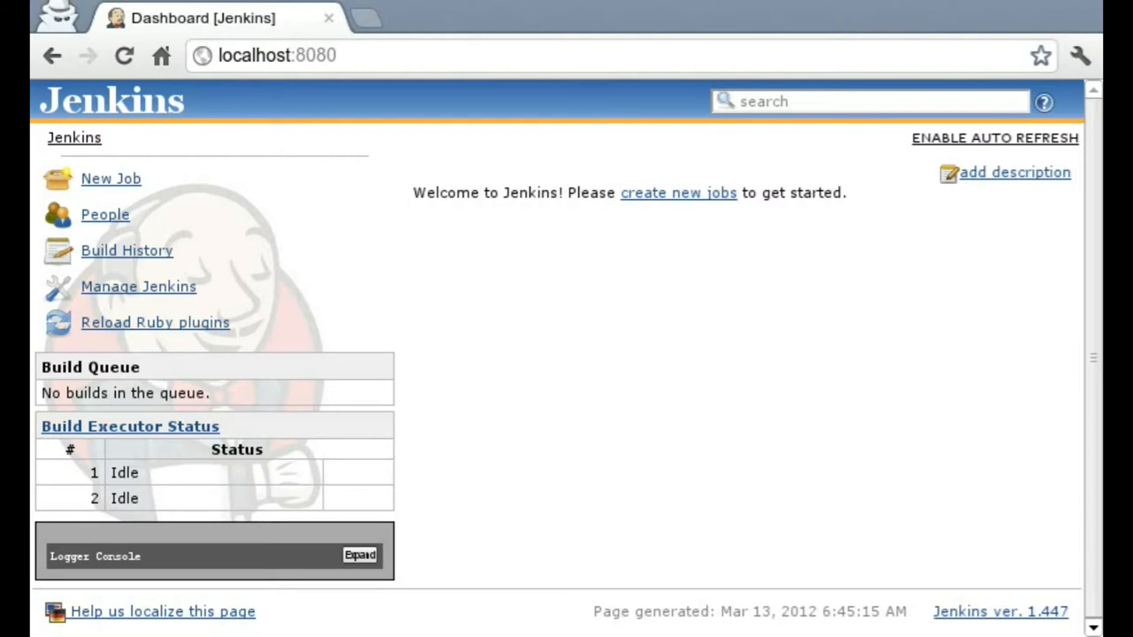
Start a new job named 'demo' as a free-style software project.
click(110, 178)
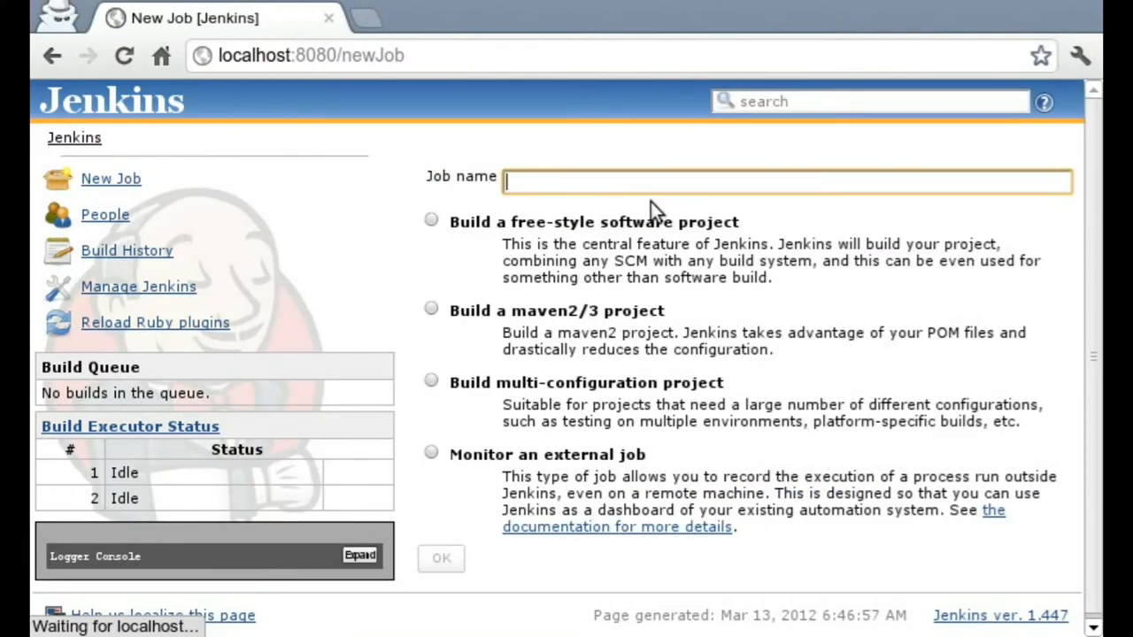
text(demo)
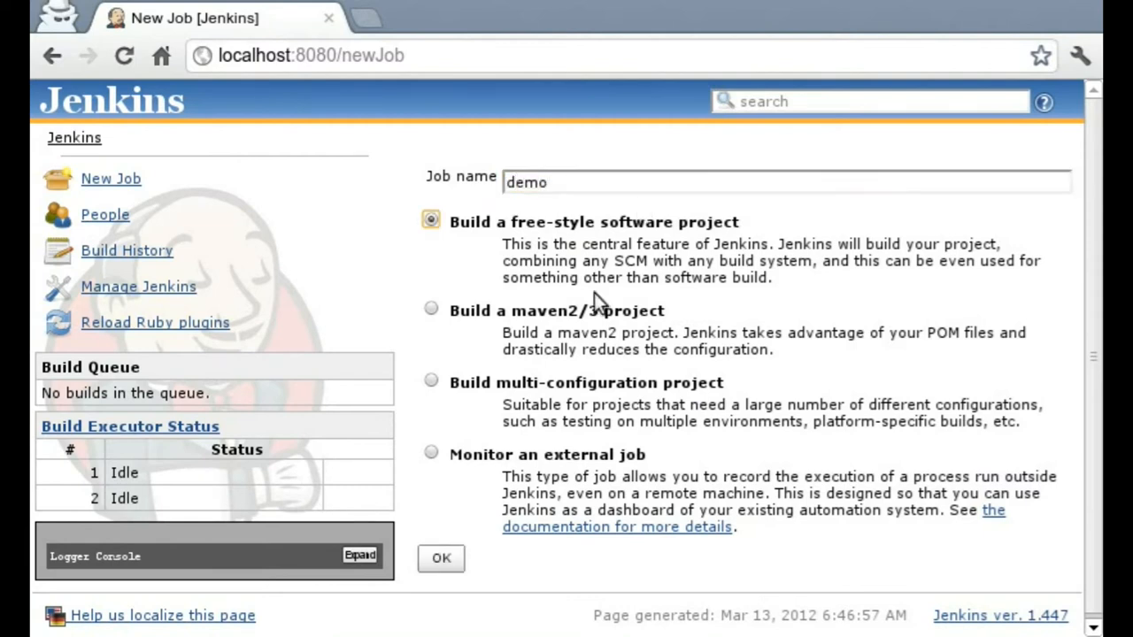
Confirm the demo job and set Git SCM to the 'vagrant-test' repository, master branch.
click(441, 557)
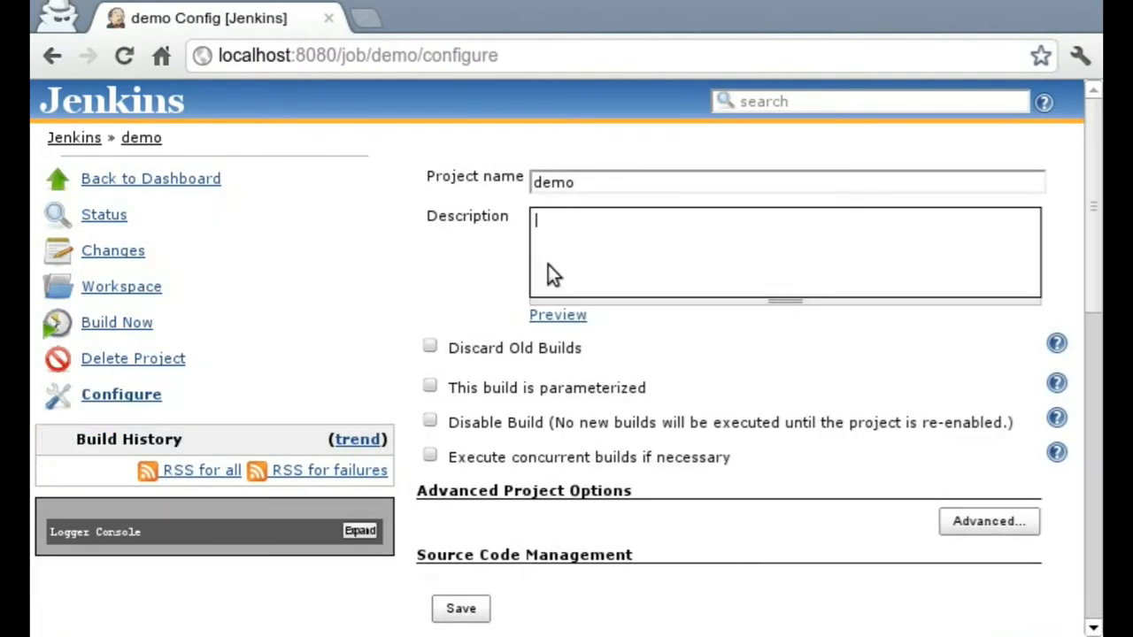
scroll(down, 3)
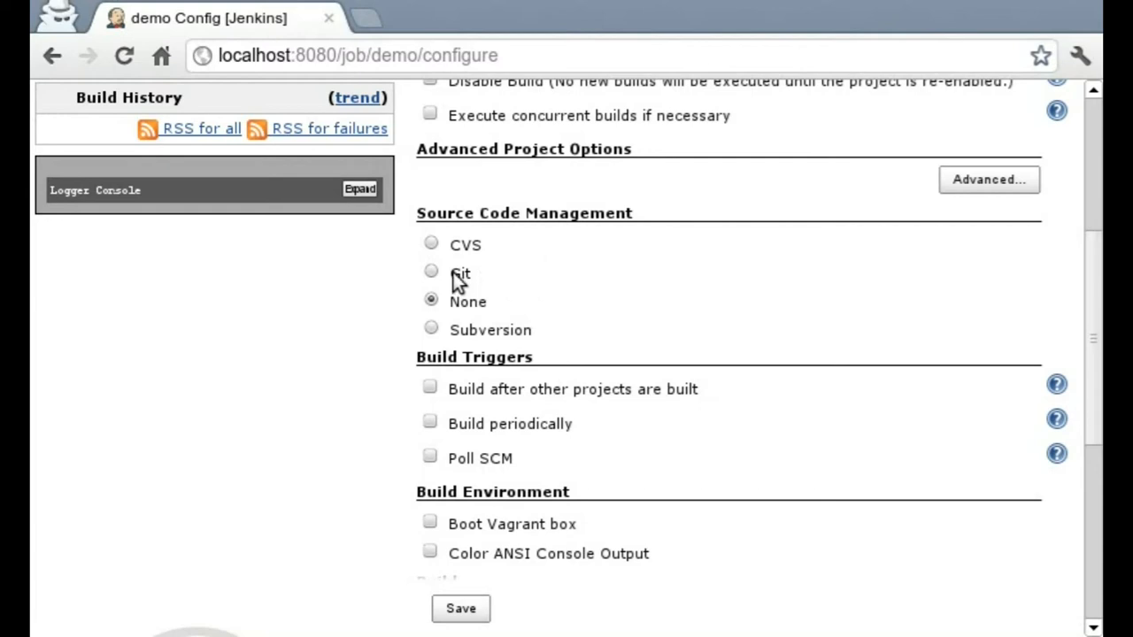
click(431, 272)
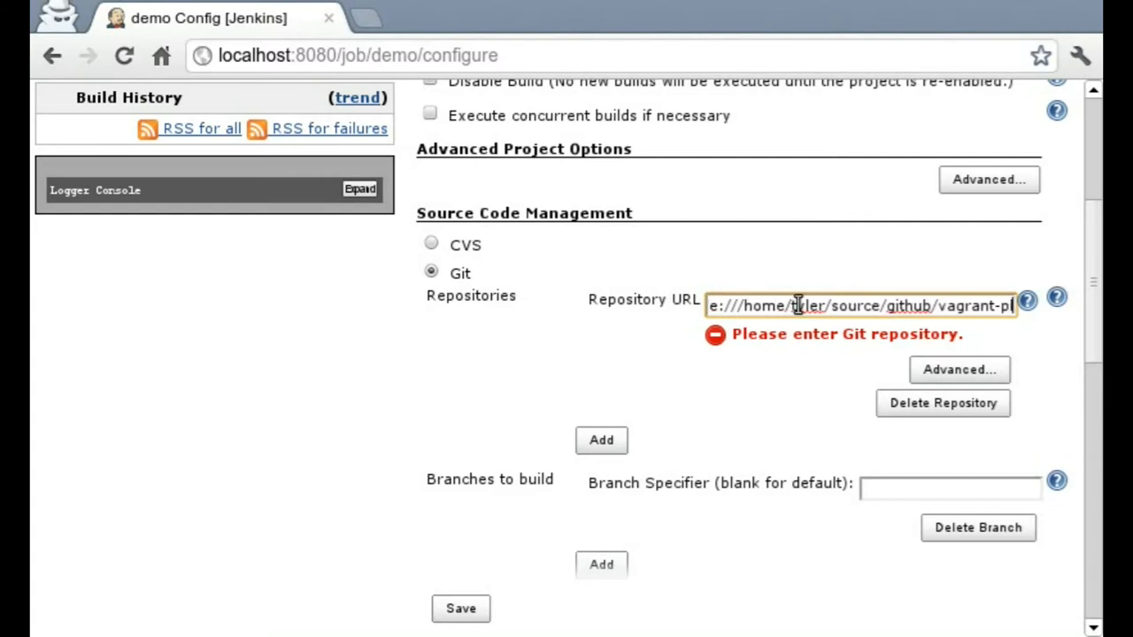
text(vagrant-test)
click(951, 488)
text(master)
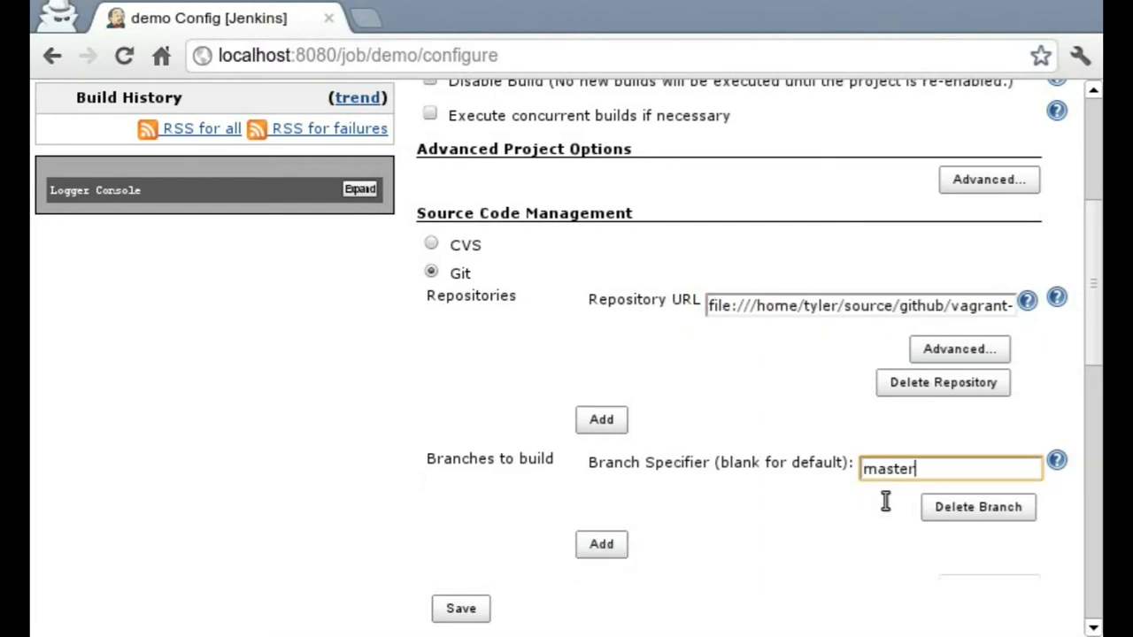
scroll(down, 3)
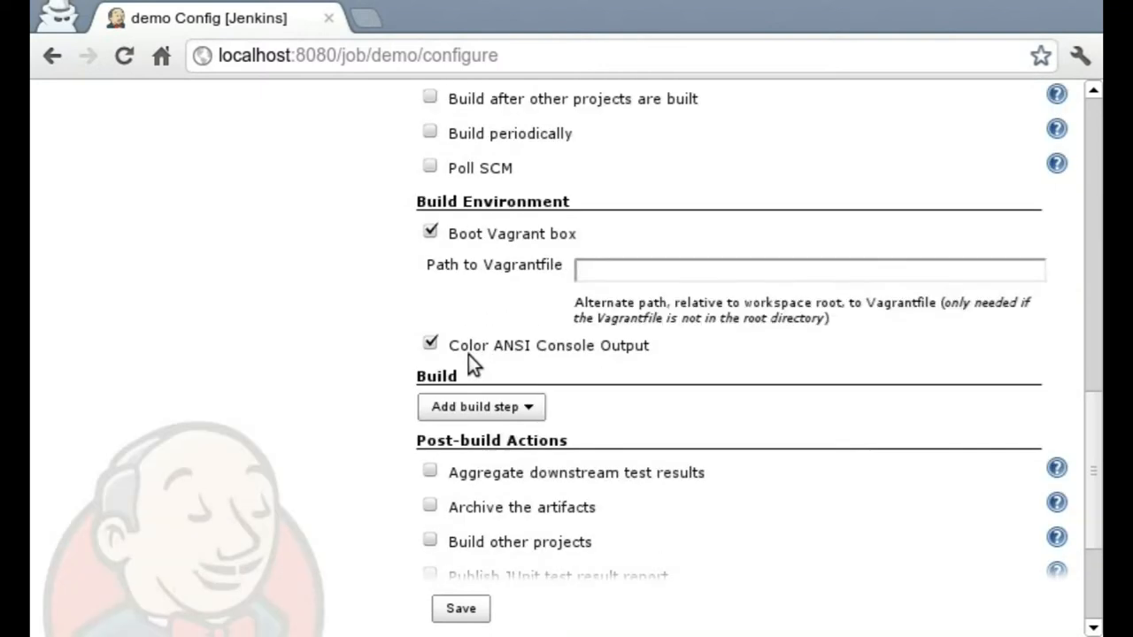
Add an Execute shell step with '# Just to prove a point' and 'git submodule update --init'.
click(481, 406)
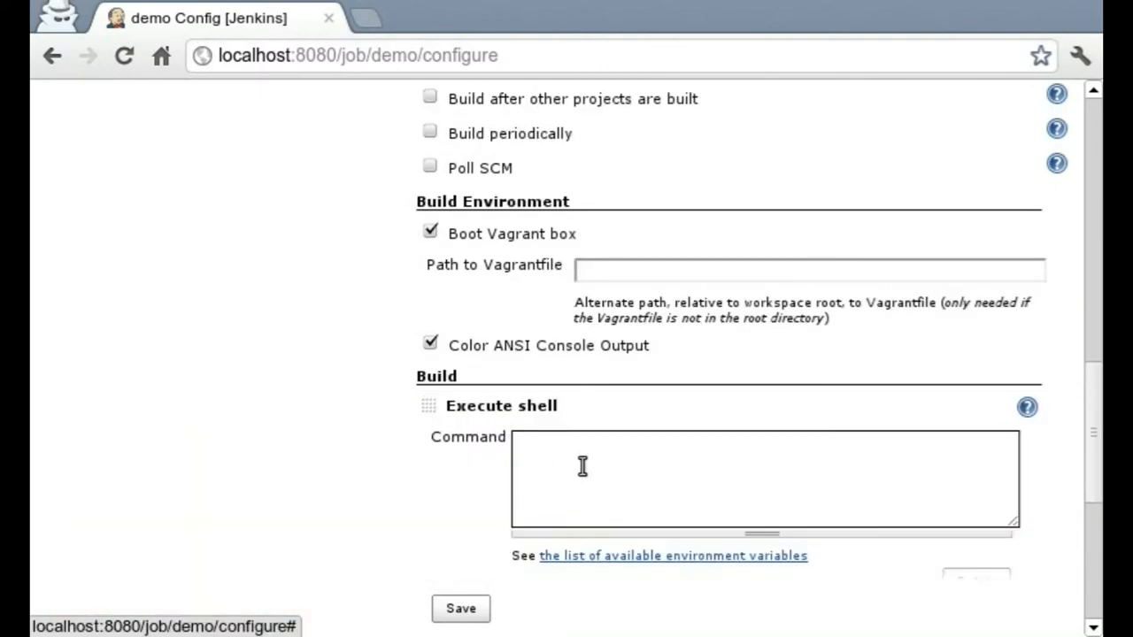
text(# Just to)
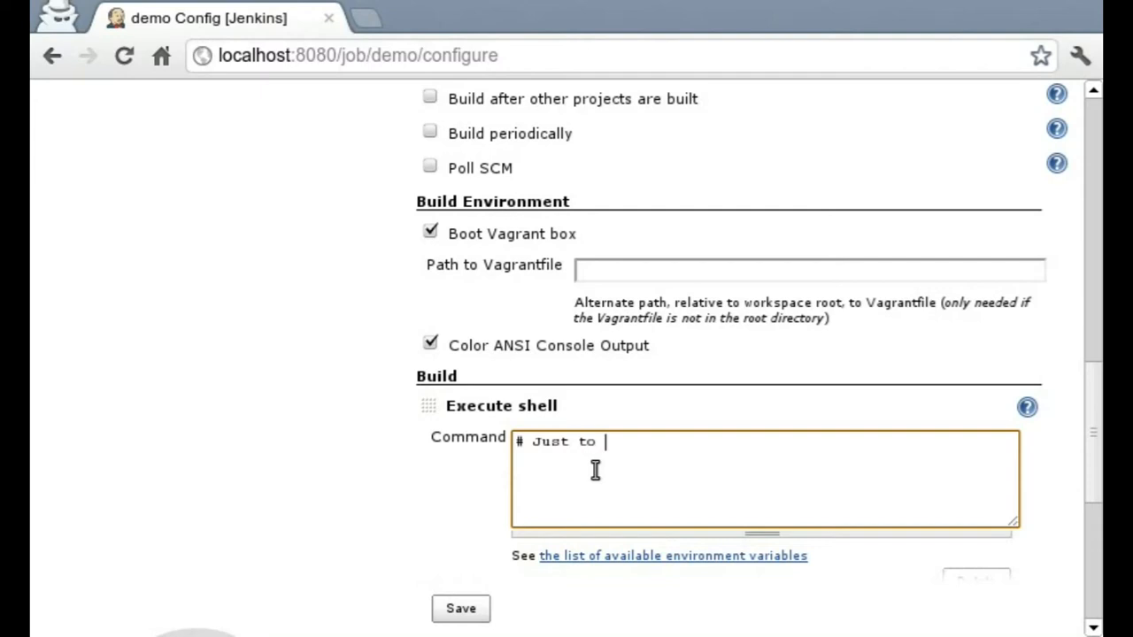
text(prove a point)
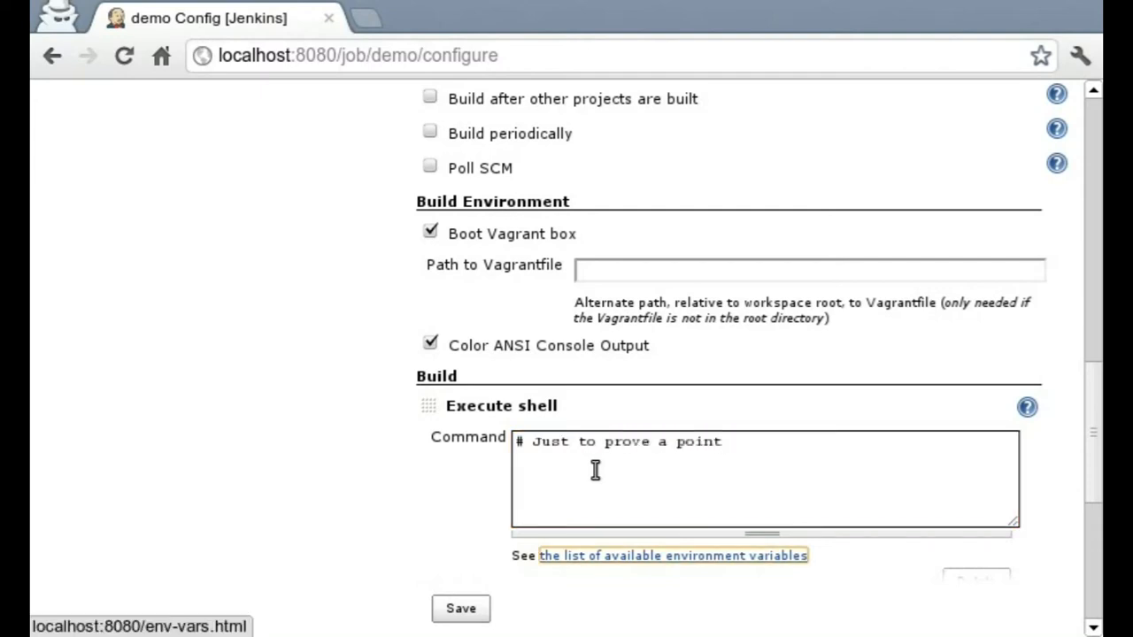
text(git s)
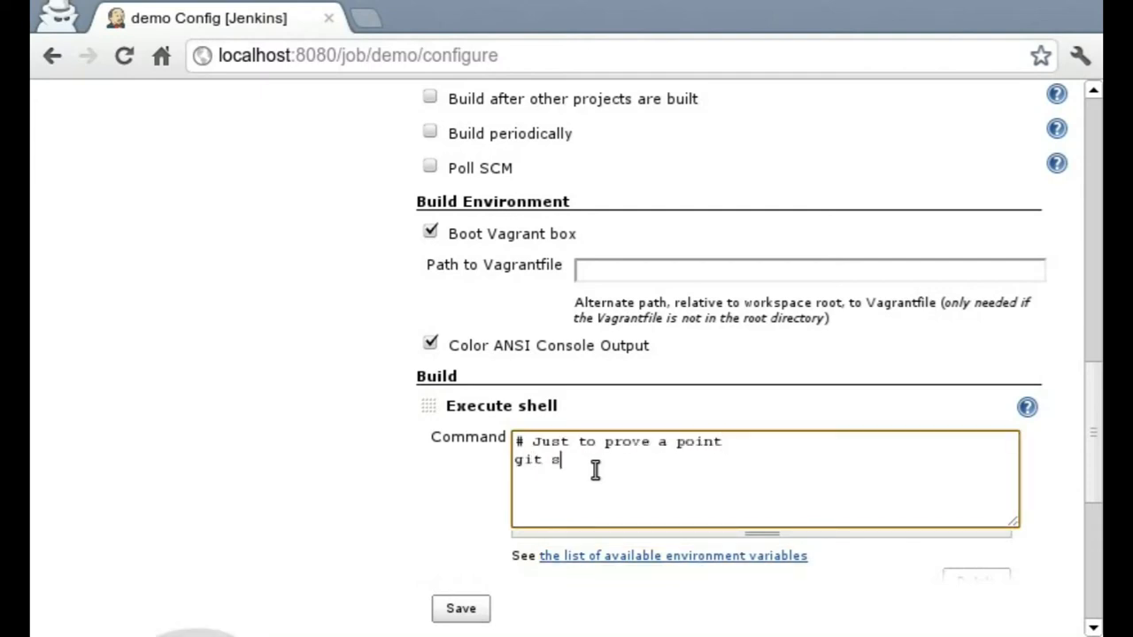
text(ubmodule update --init)
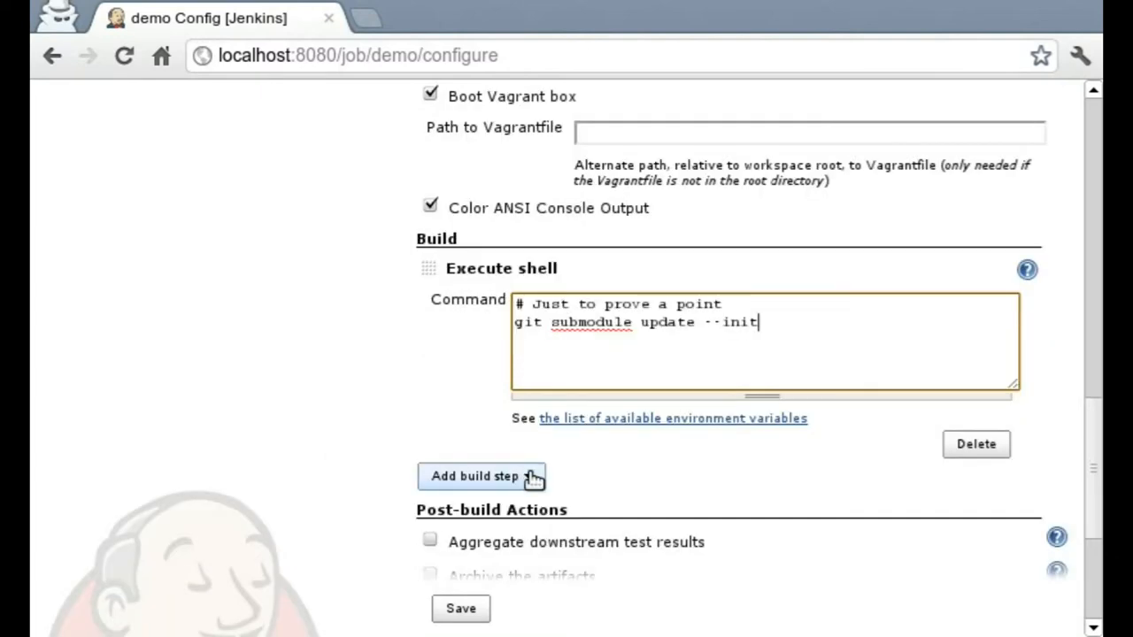
Add Vagrant provisioning and a Vagrant shell step commented to exit if a process fails.
click(481, 475)
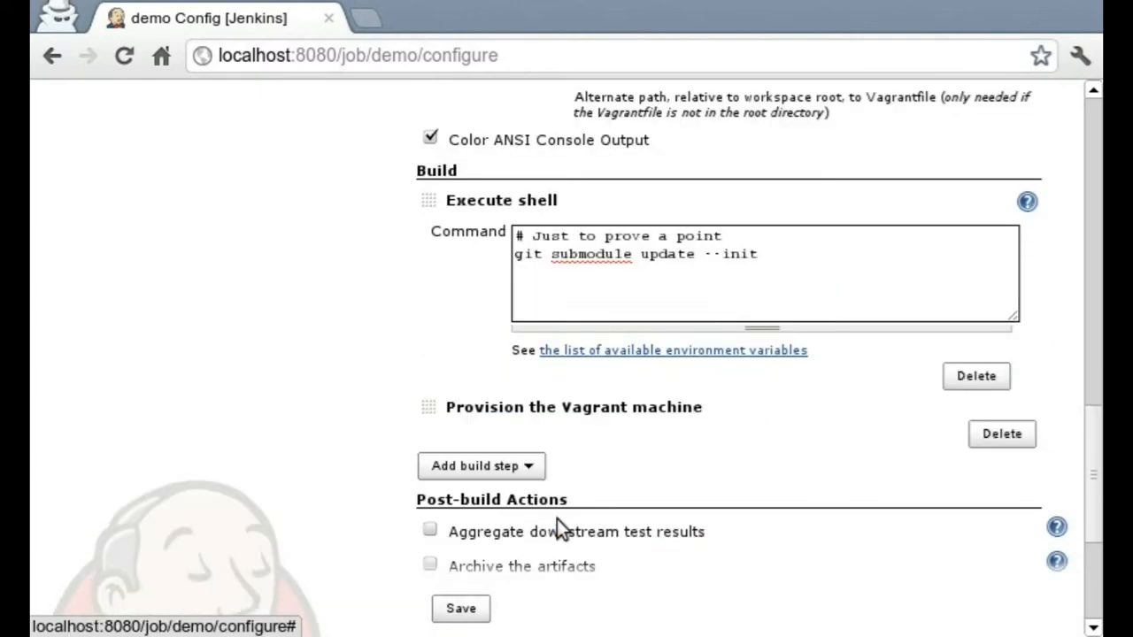
scroll(down, 3)
text(#!/bin/bash -xe)
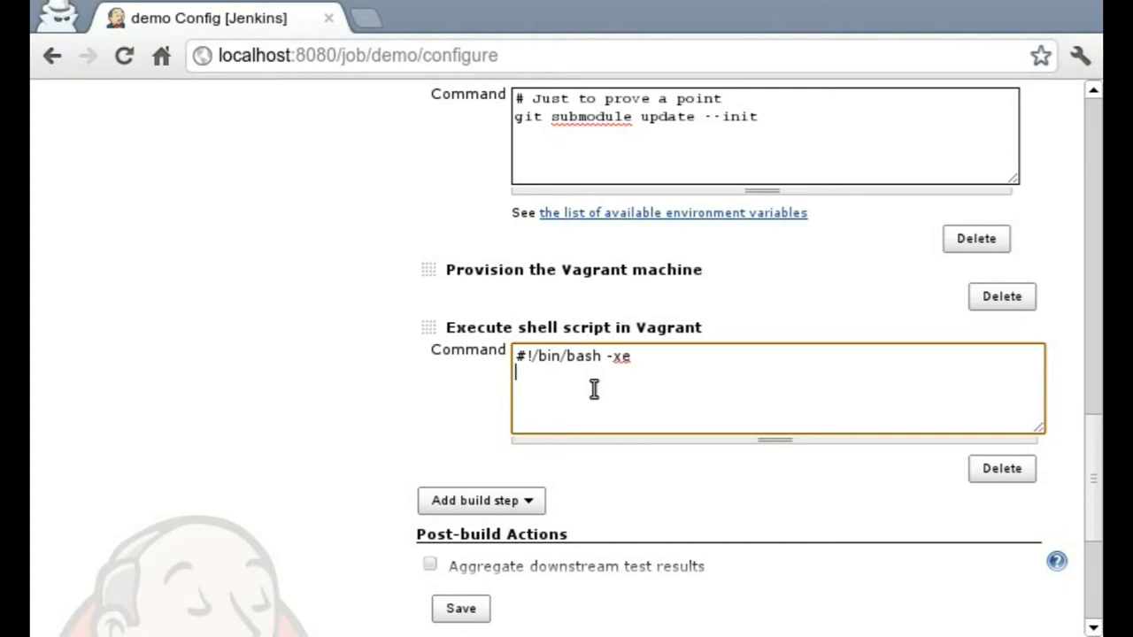
text(# To automatical)
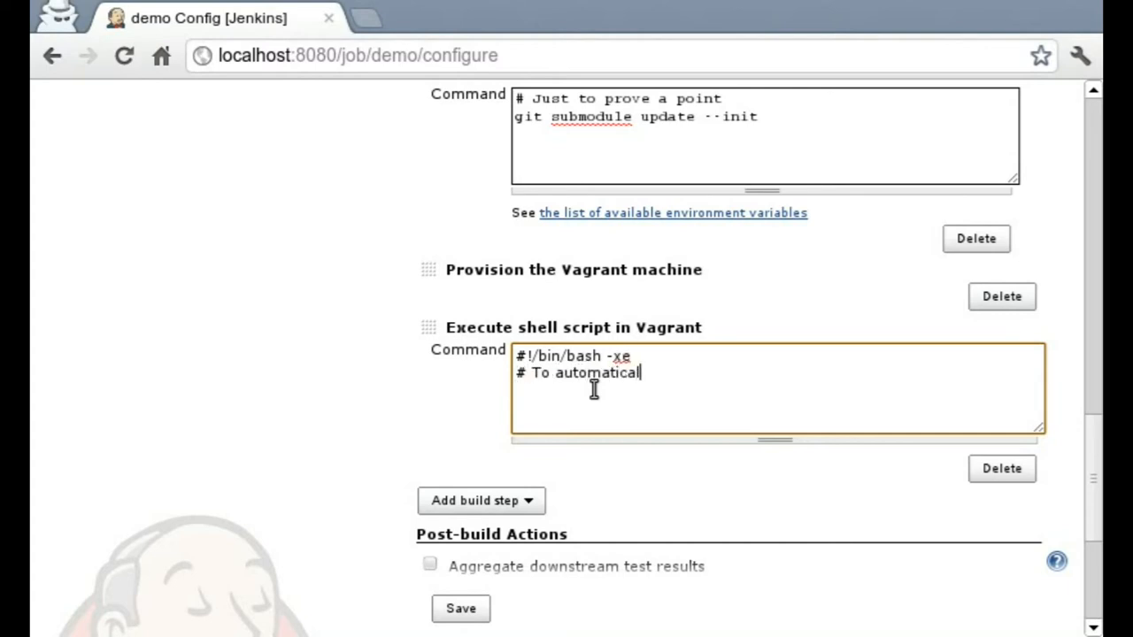
text(ly exit f)
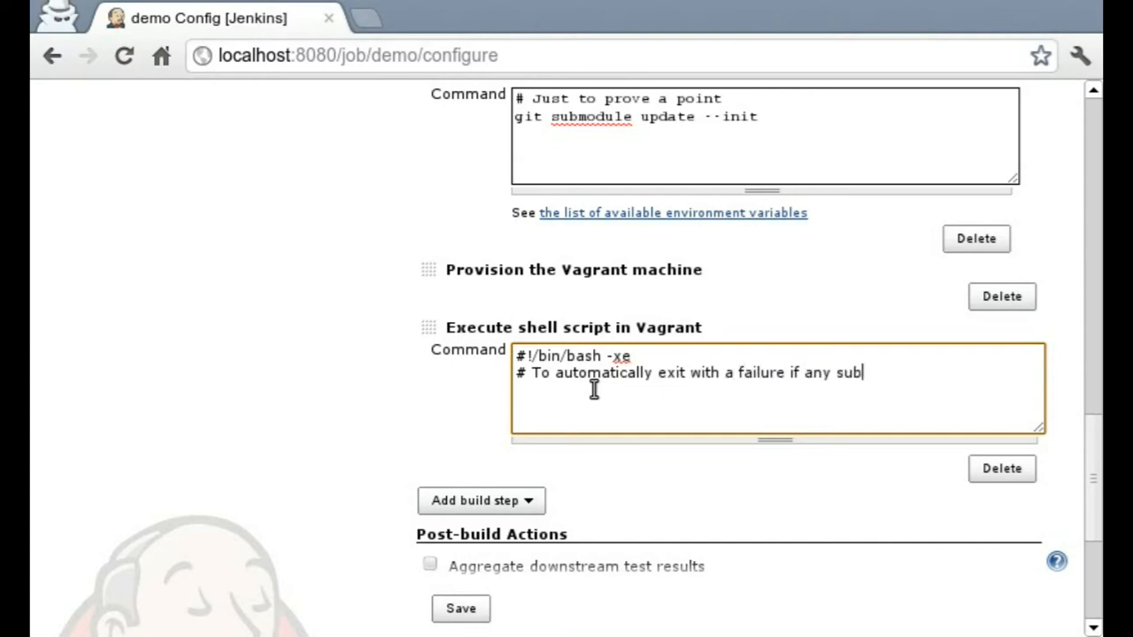
text(-)
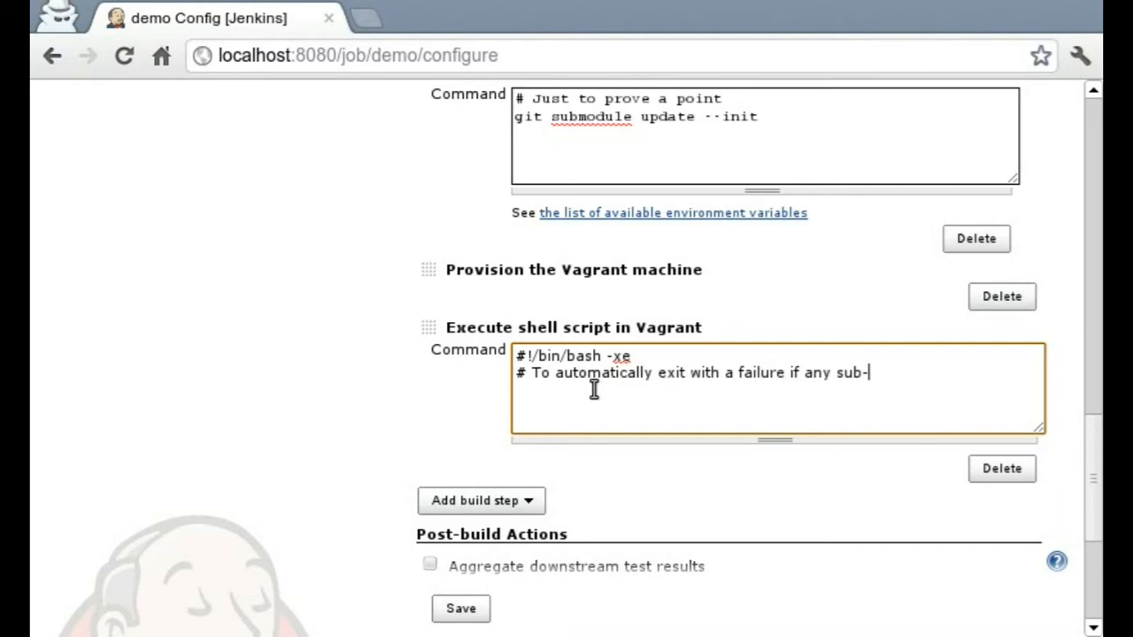
text(process fails)
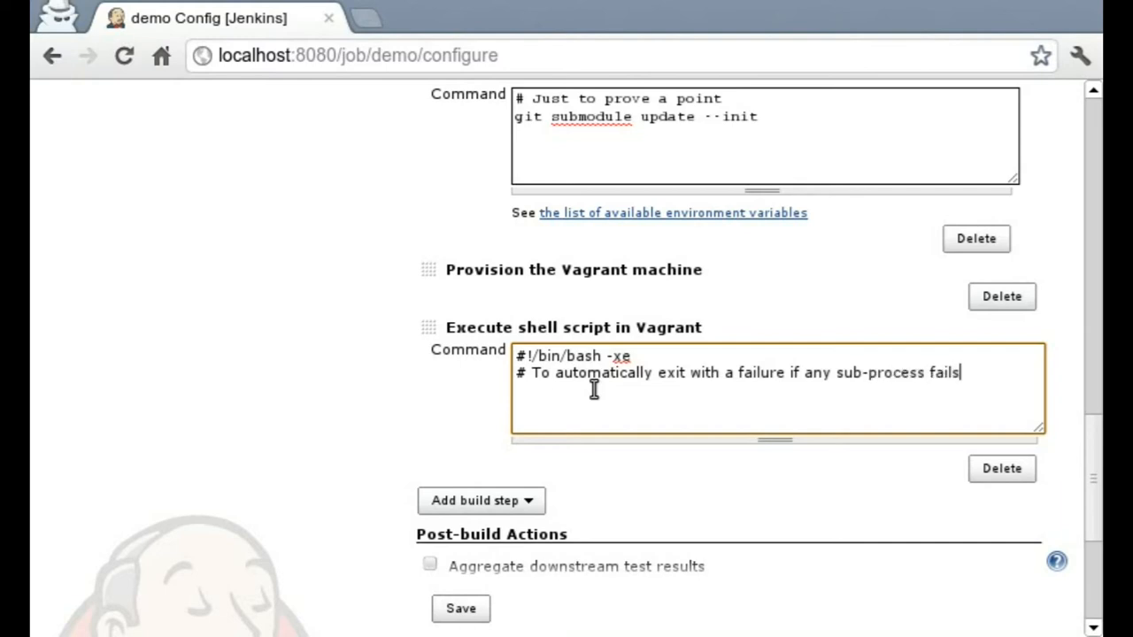
Script a git clone of the vagrant GitHub repository, cd into vagrant, and ls.
text(git clone)
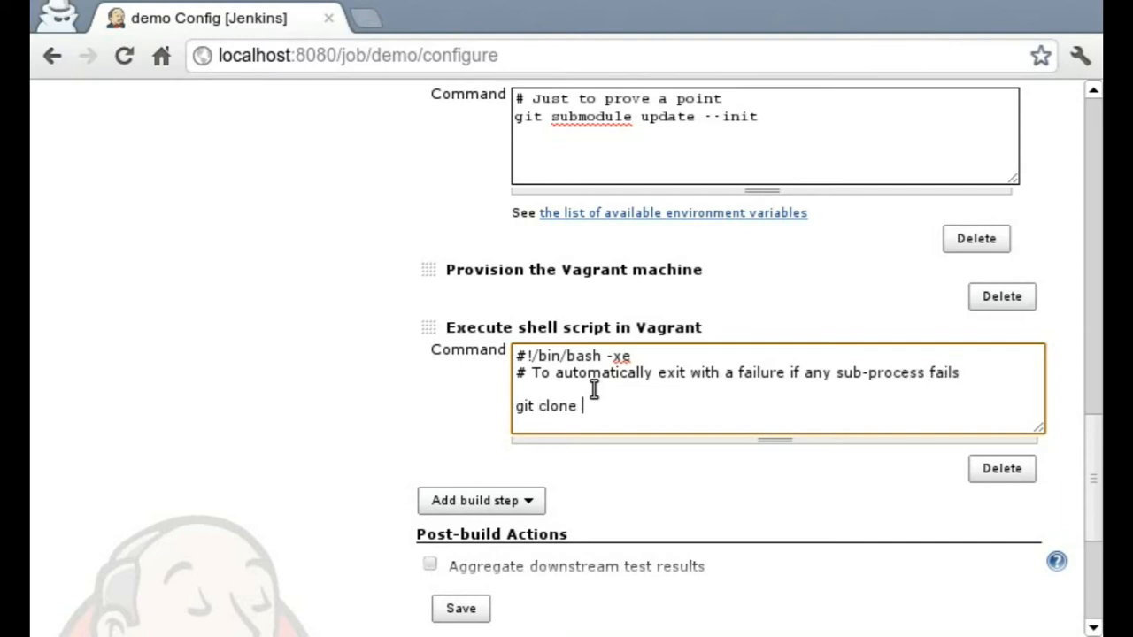
text(git://github.com/mitche)
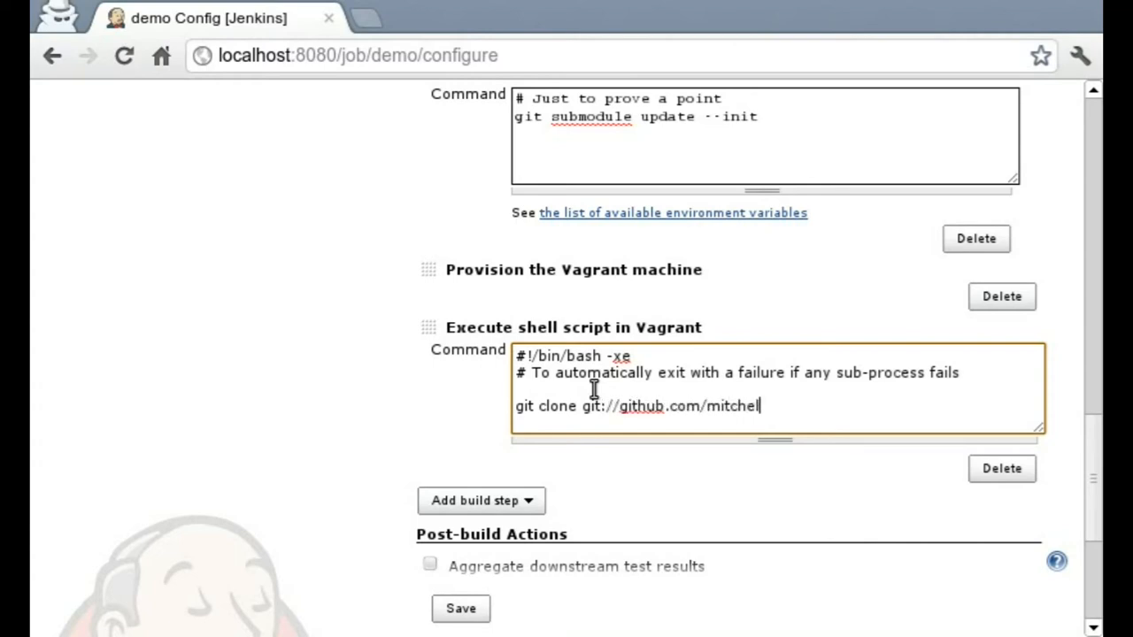
text(lh/vagrant.git)
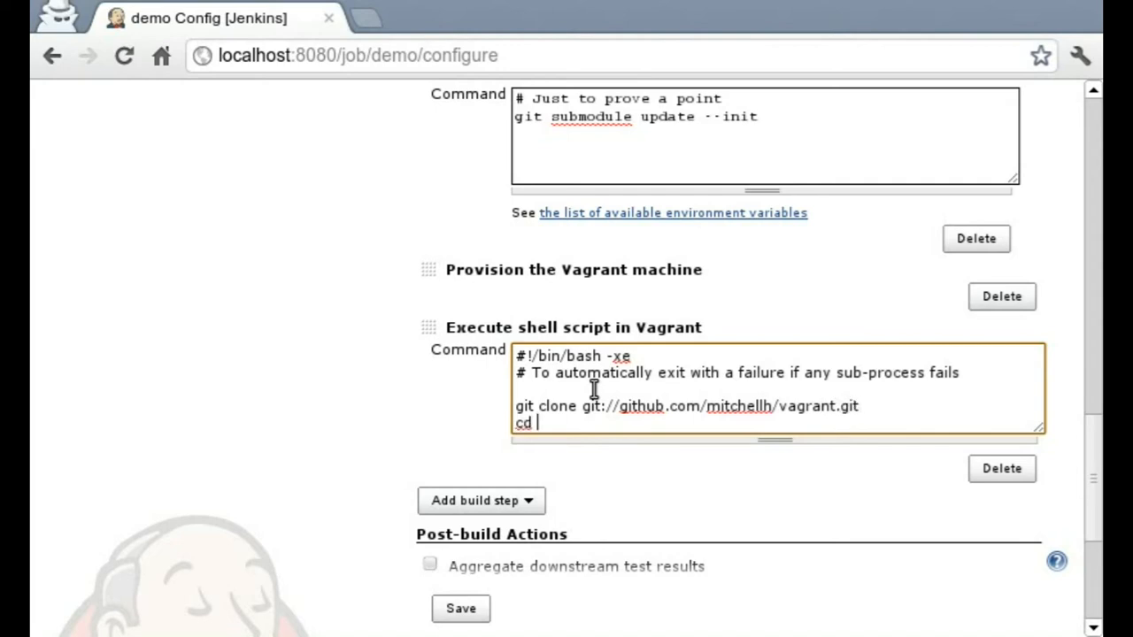
text(vagrant)
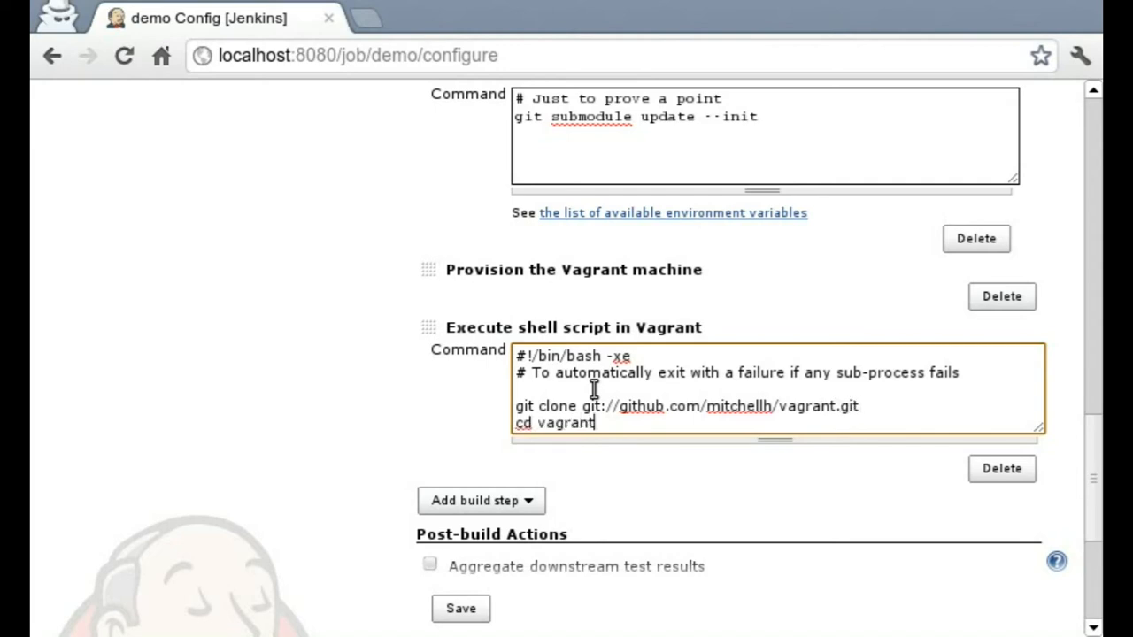
text(ls)
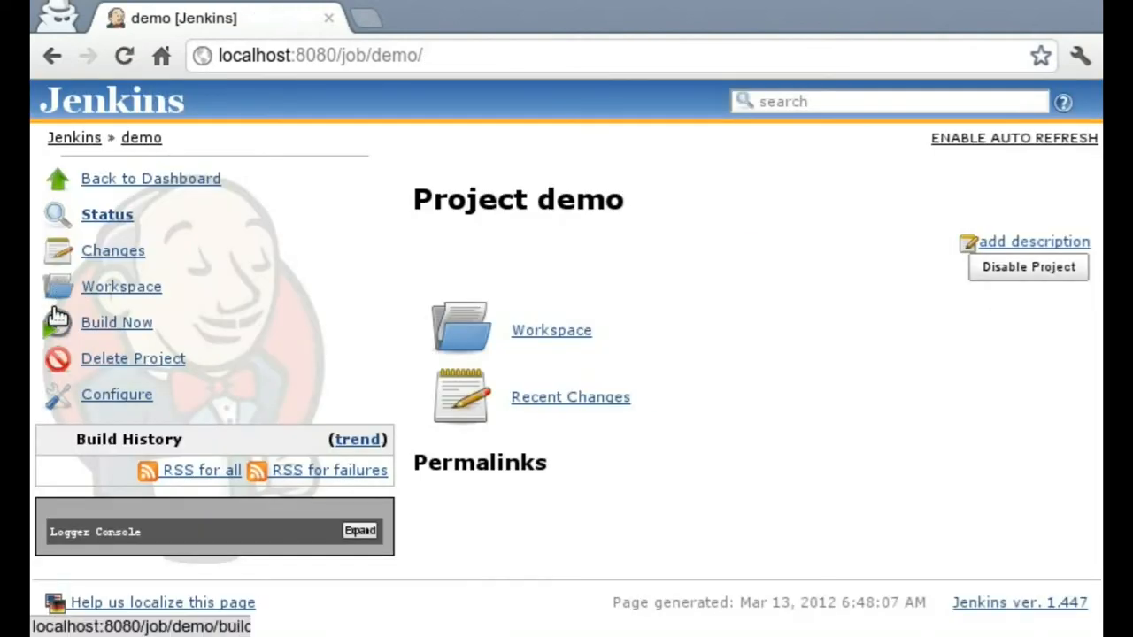
Build the demo job and follow build #1's console as the Vagrant VM boots and provisions.
click(117, 321)
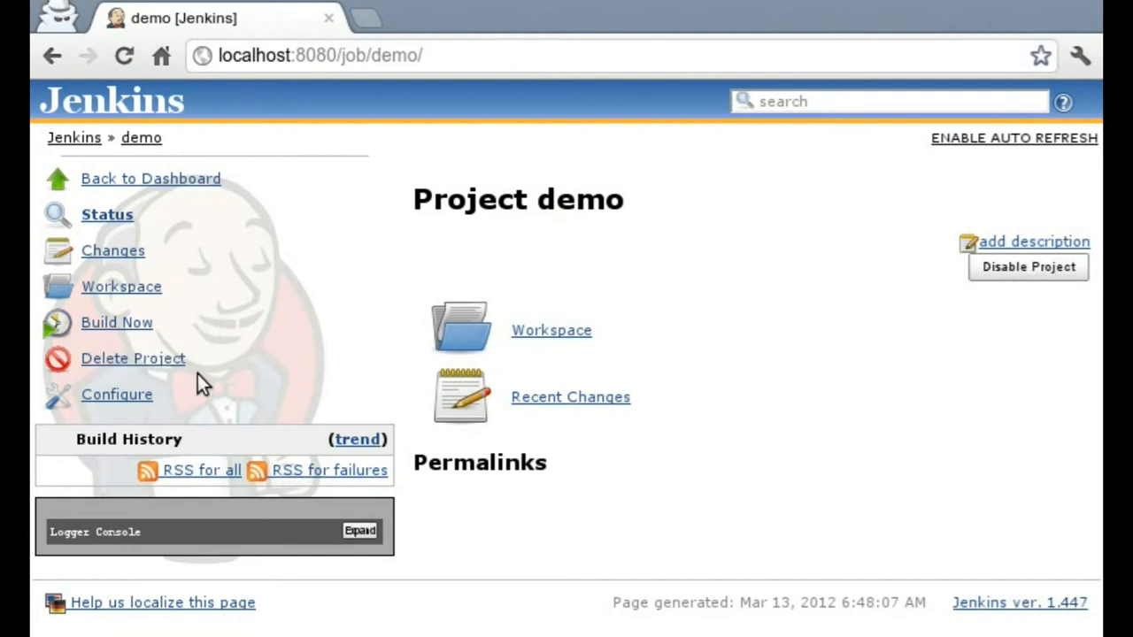
click(116, 322)
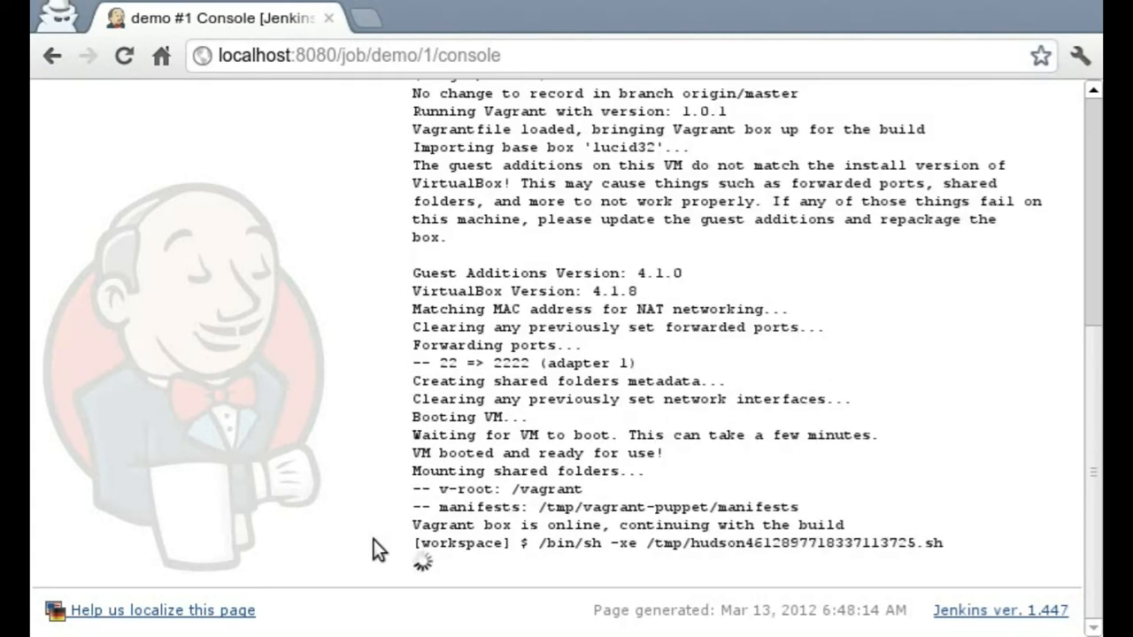
scroll(down, 3)
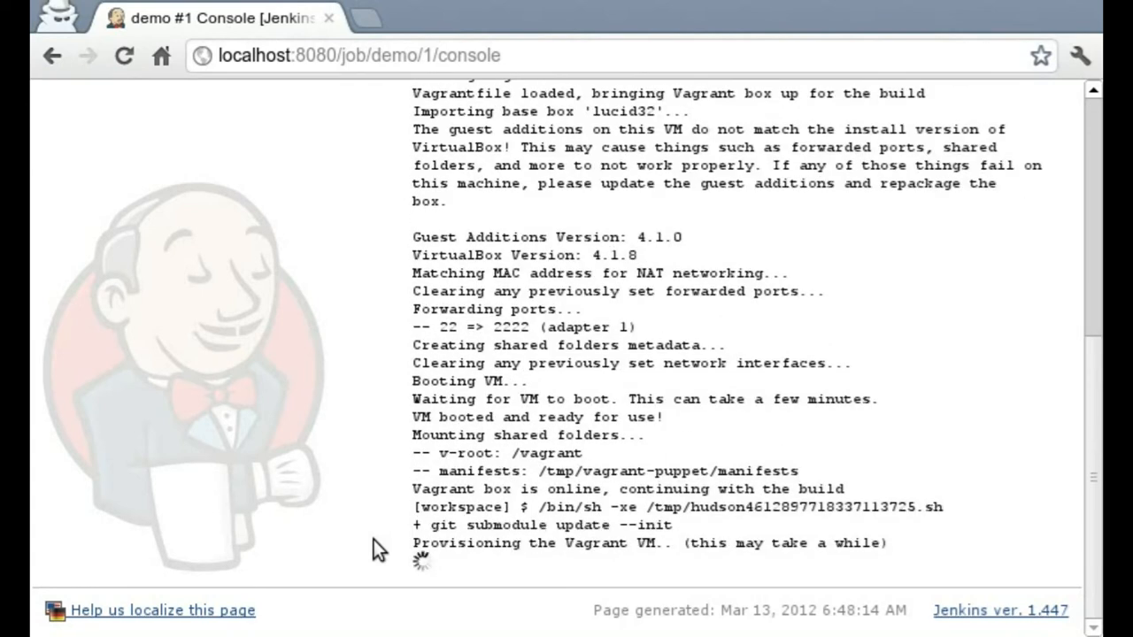
scroll(down, 3)
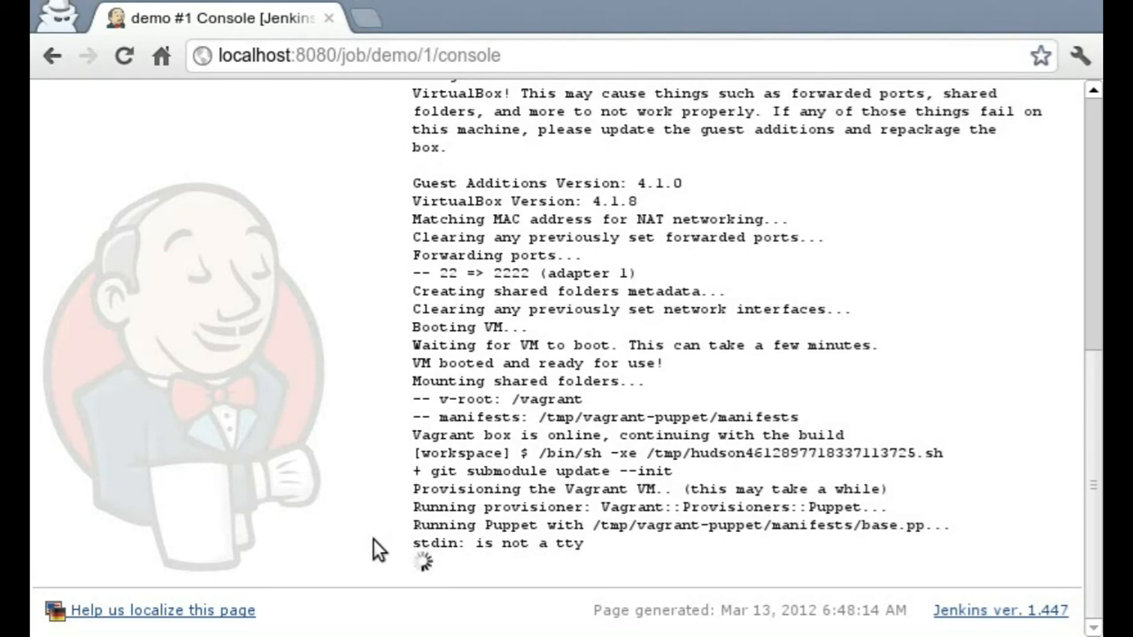